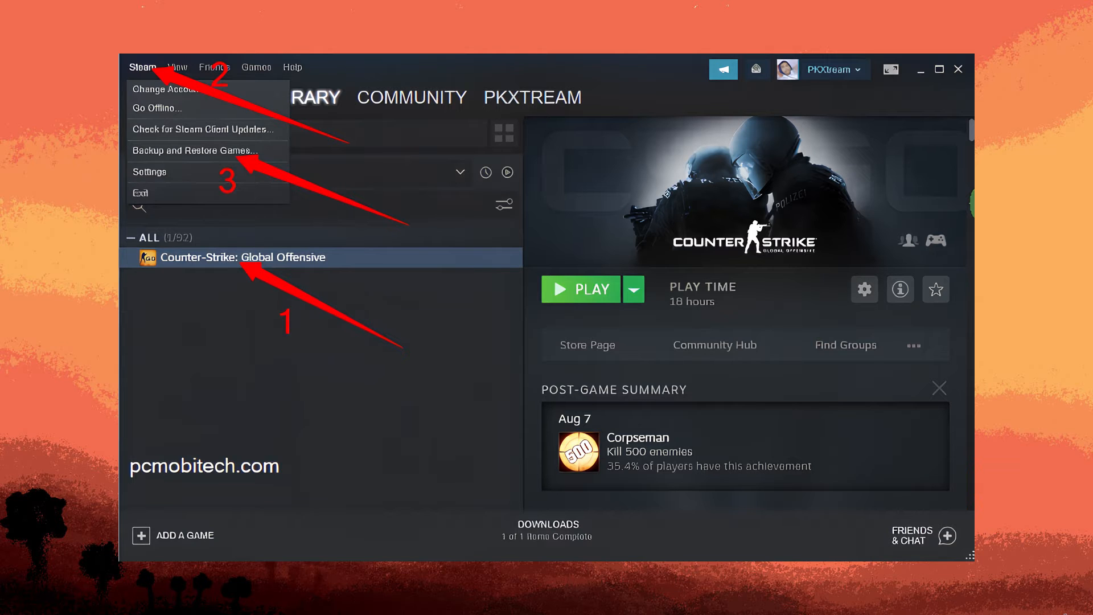
{"action": "mouse_move", "coordinate": [129, 62]}
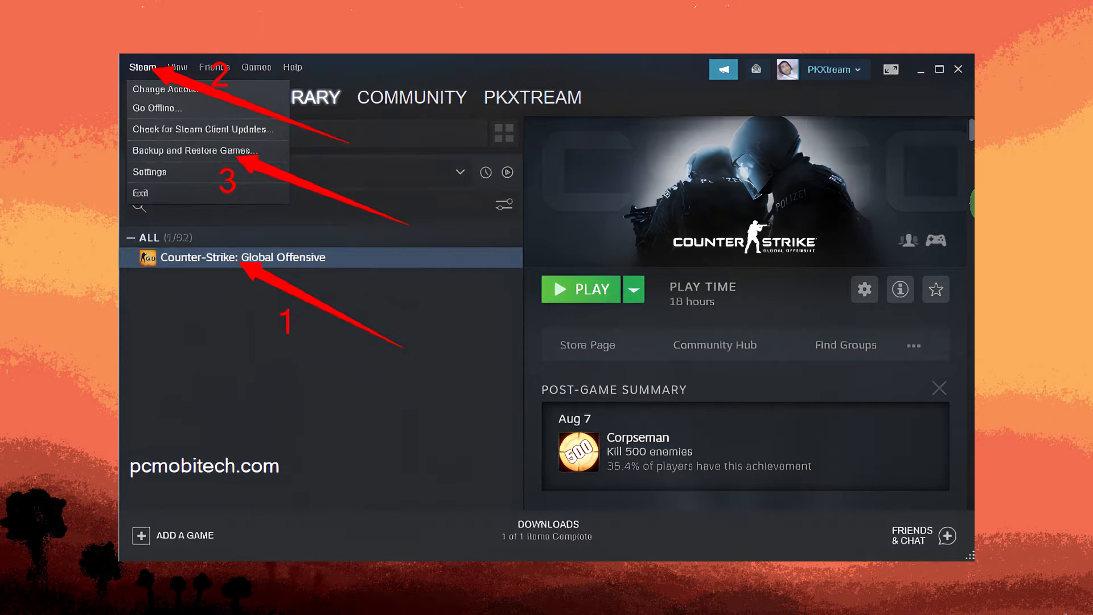
Choose Backup and Restore Games from the Steam menu
{"action": "left_click", "coordinate": [193, 149]}
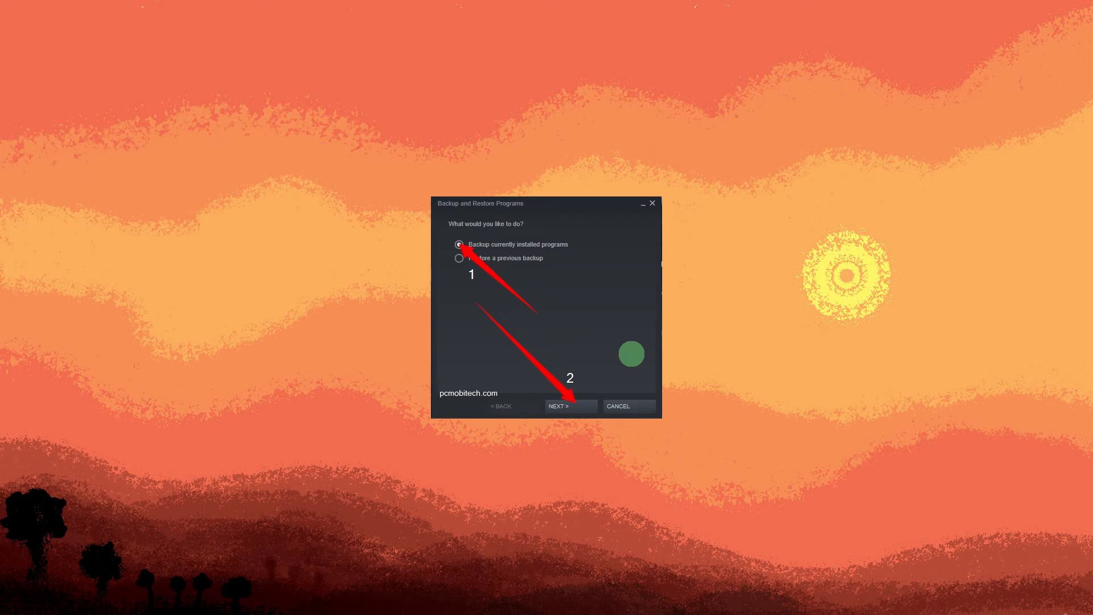
Go ahead with the 'Backup currently installed programs' option
{"action": "left_click", "coordinate": [570, 406]}
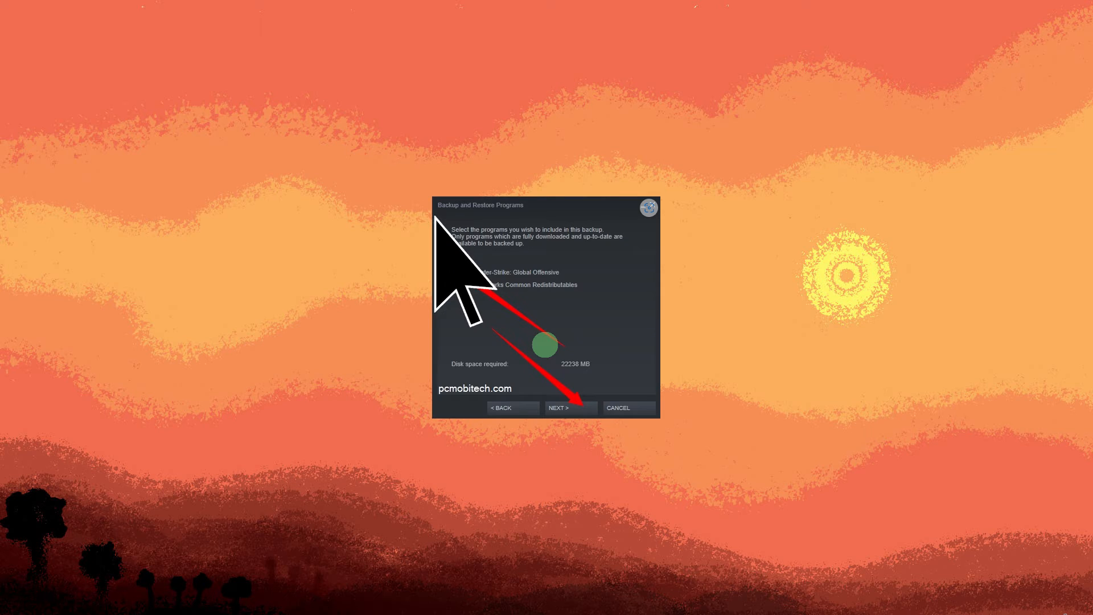
Confirm Counter-Strike: Global Offensive (about 22 GB) as the program to back up
{"action": "left_click", "coordinate": [460, 272]}
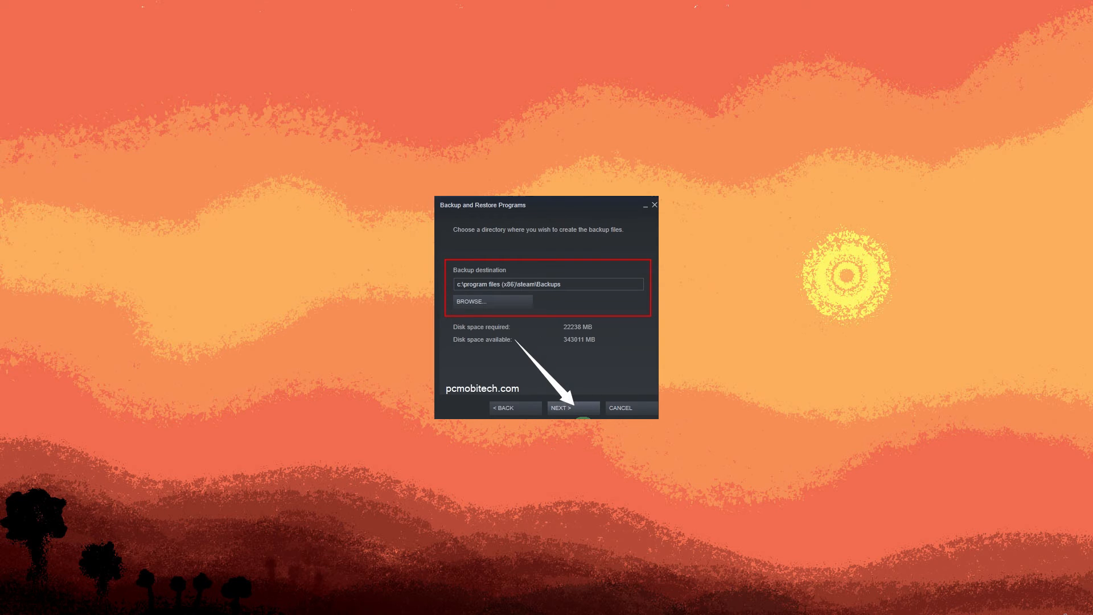
Accept c:\program files (x86)\steam\Backups as the backup destination
{"action": "left_click", "coordinate": [572, 407]}
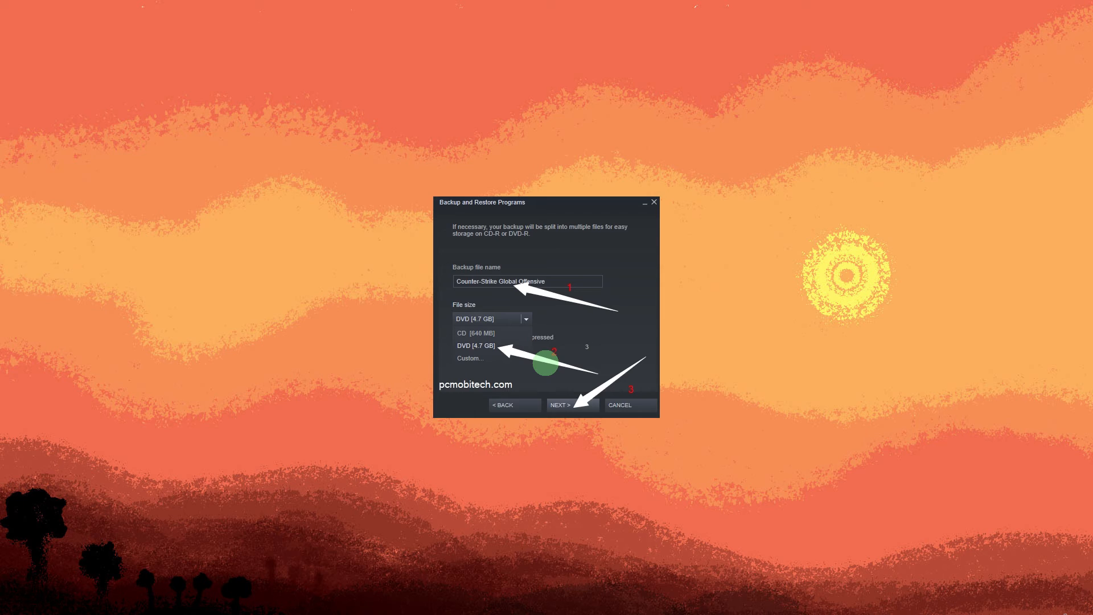